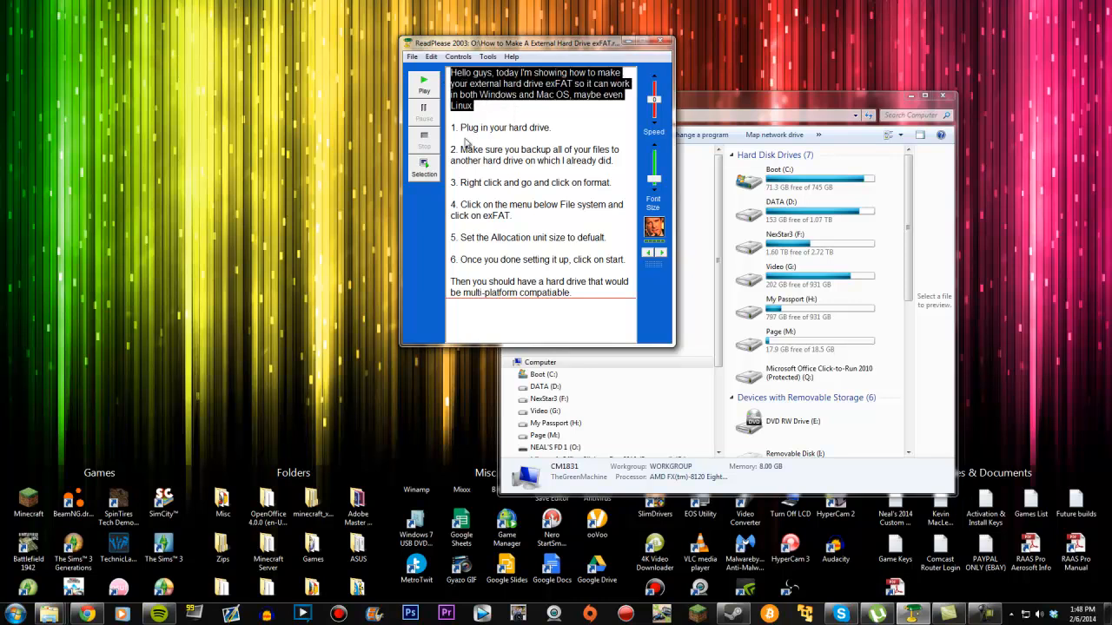
# - Have ReadPlease read the exFAT formatting instructions aloud, from the introduction into step 1
pyautogui.click(423, 89)
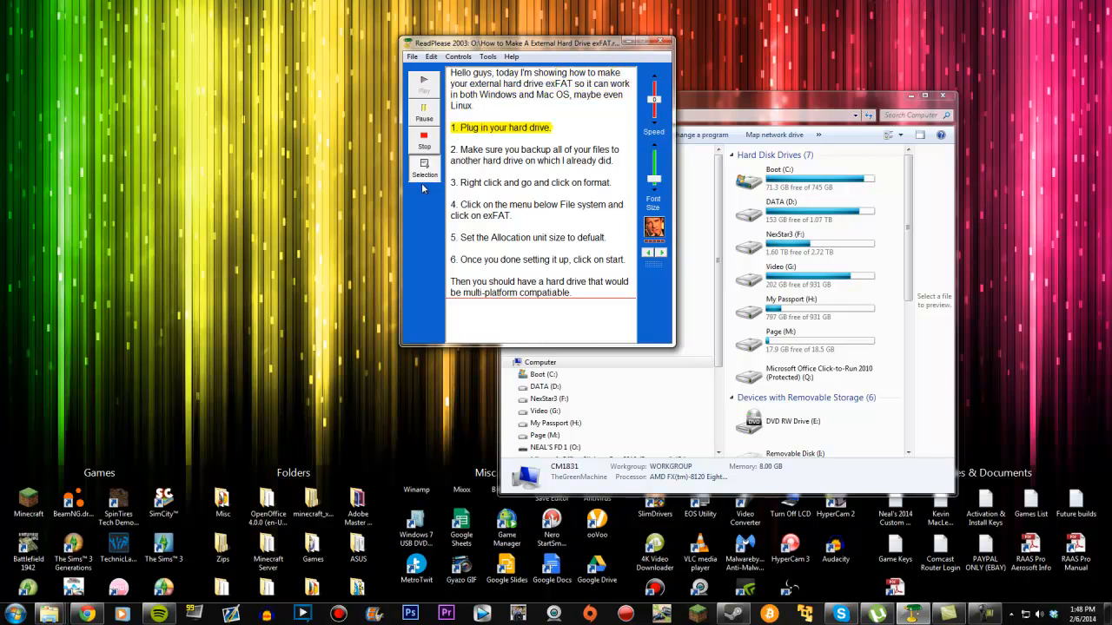
pyautogui.moveTo(448, 235)
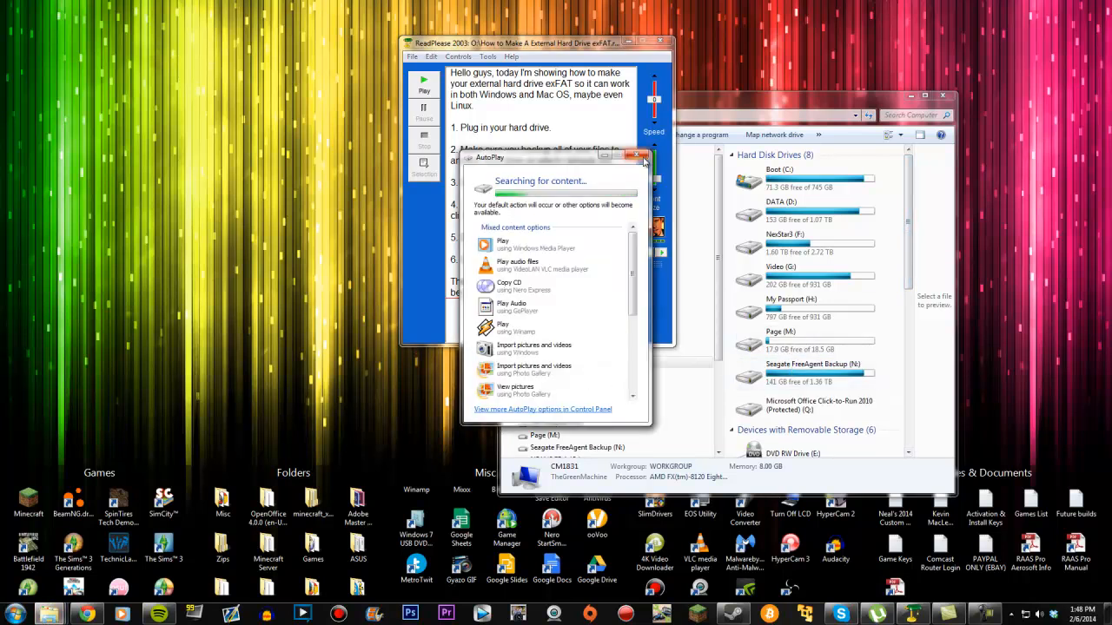
# - Close the AutoPlay prompt for Seagate FreeAgent Backup (N:) and have step 2 read aloud
pyautogui.click(636, 157)
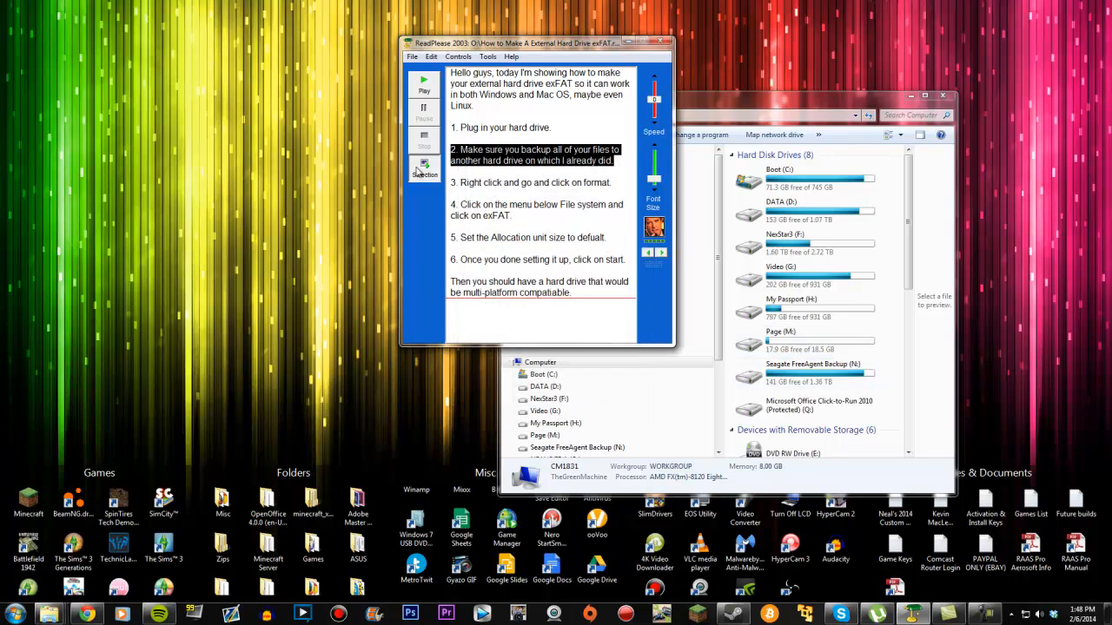
pyautogui.click(421, 85)
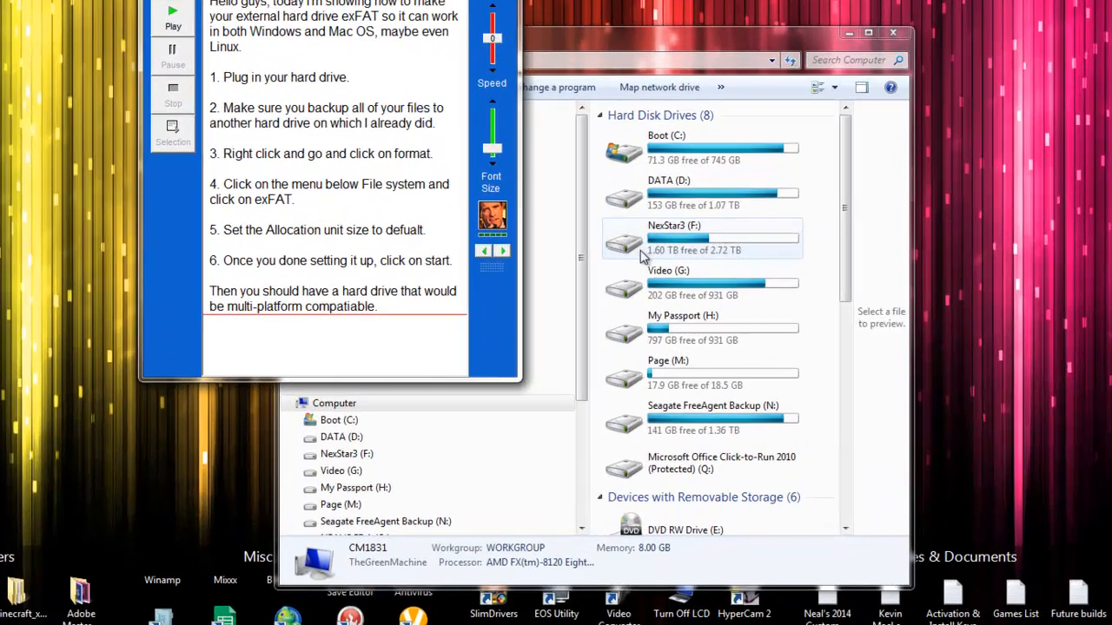
pyautogui.doubleClick(695, 417)
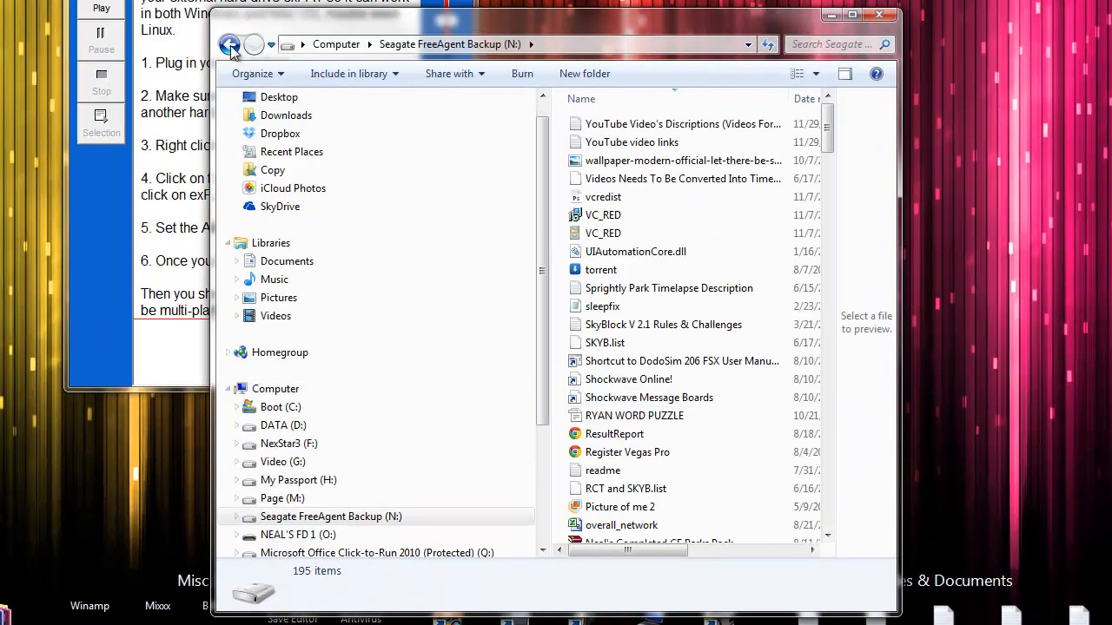
pyautogui.click(232, 45)
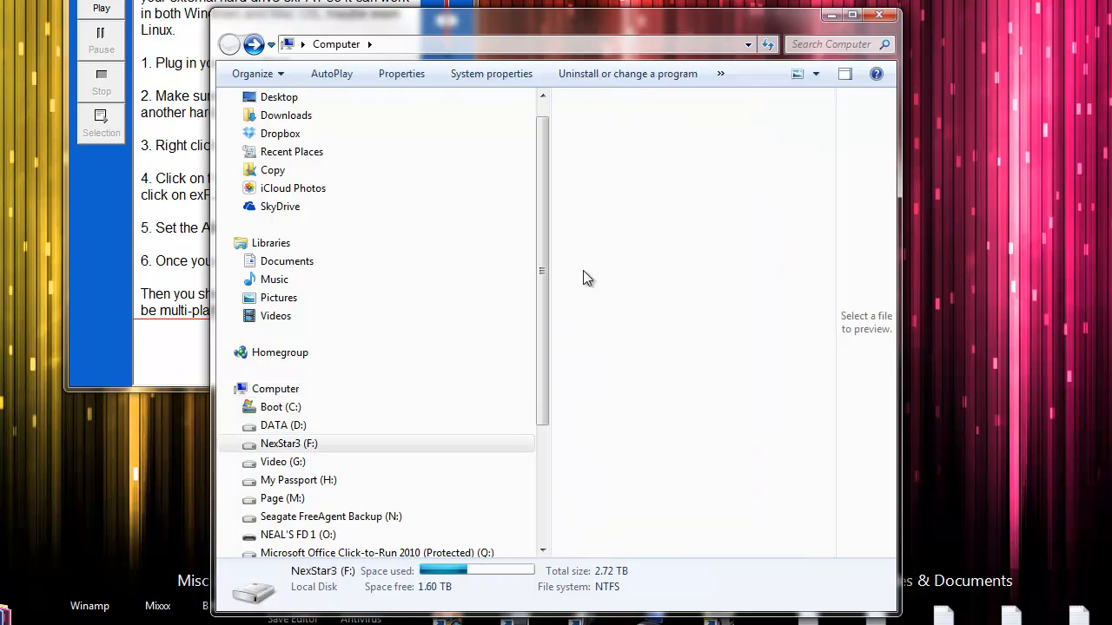
pyautogui.doubleClick(288, 442)
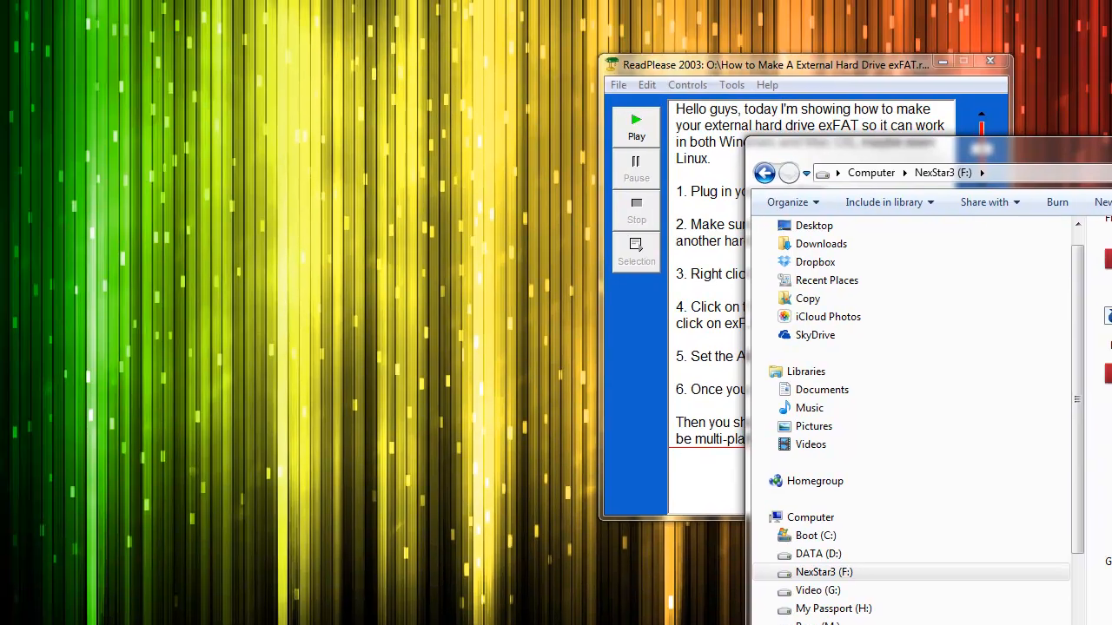
pyautogui.click(767, 173)
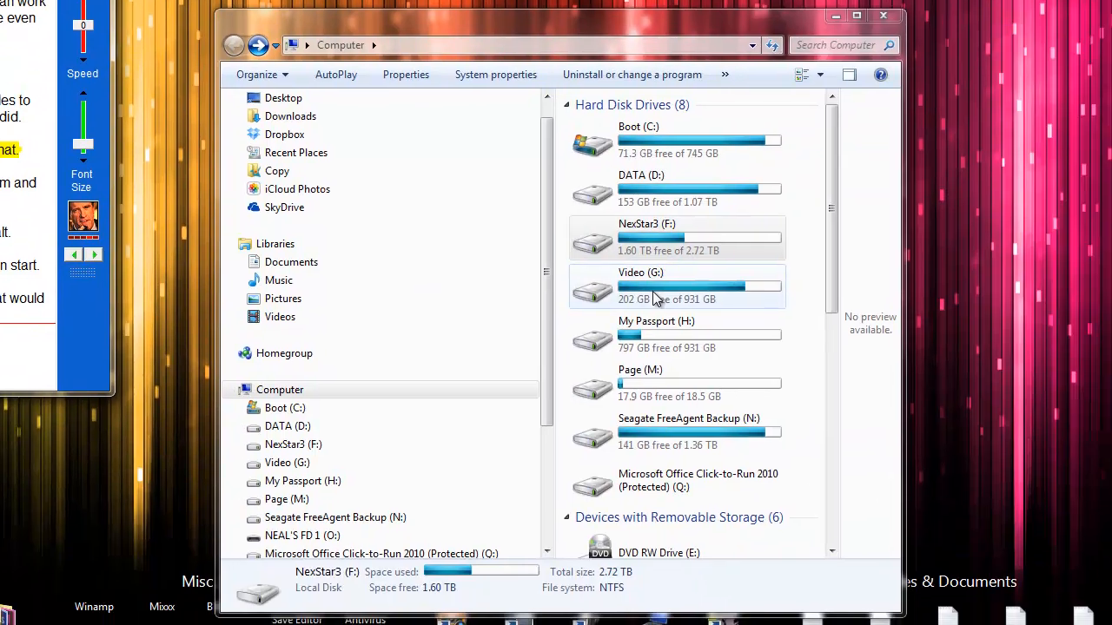
# - Choose Format... from the Seagate FreeAgent Backup (N:) drive's right-click menu
pyautogui.rightClick(669, 236)
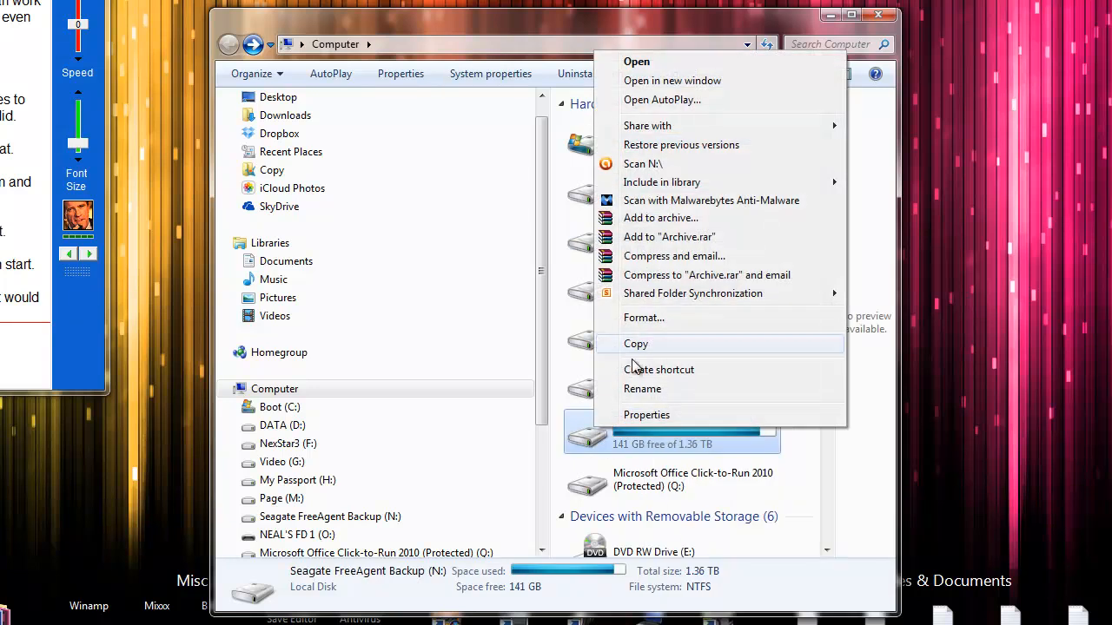
pyautogui.click(644, 317)
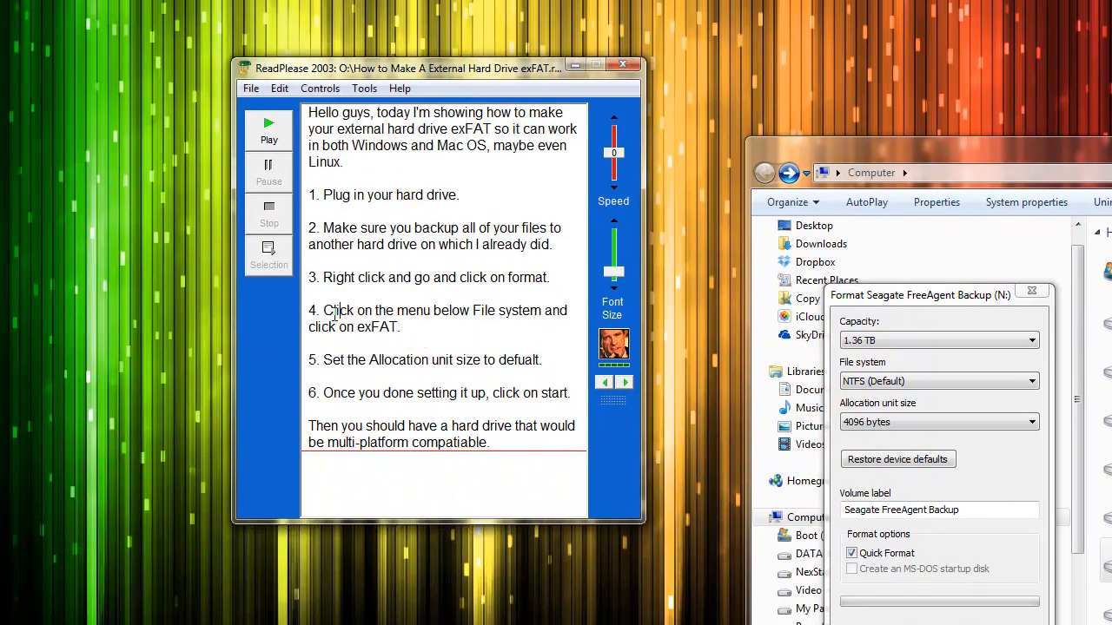
# - Have step 4 read aloud, then change the drive's file system from NTFS to exFAT
pyautogui.click(268, 130)
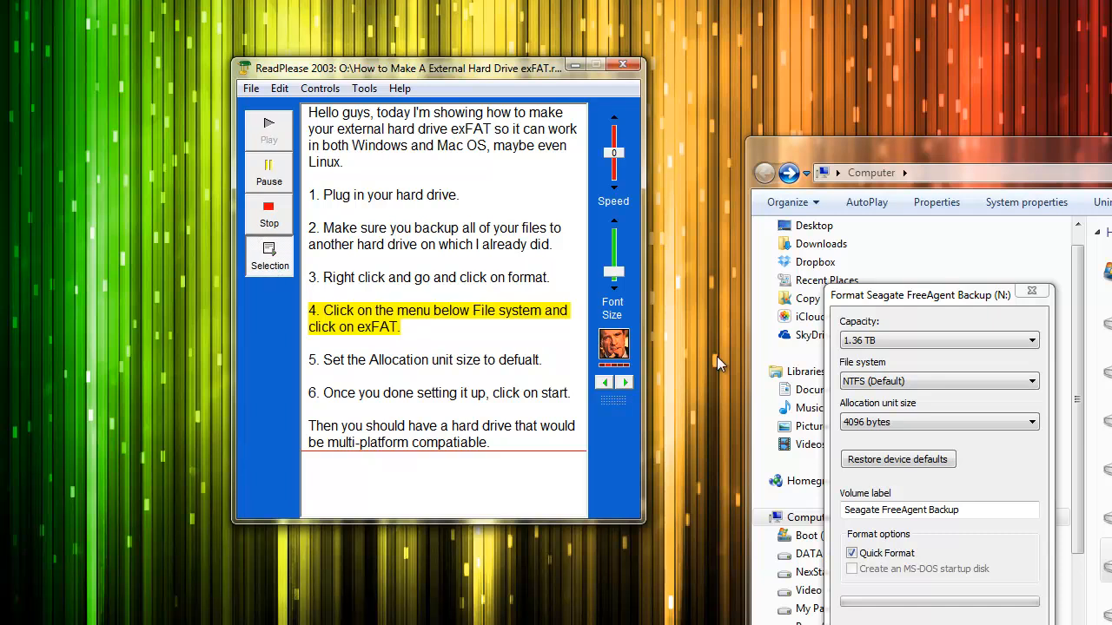
pyautogui.moveTo(887, 377)
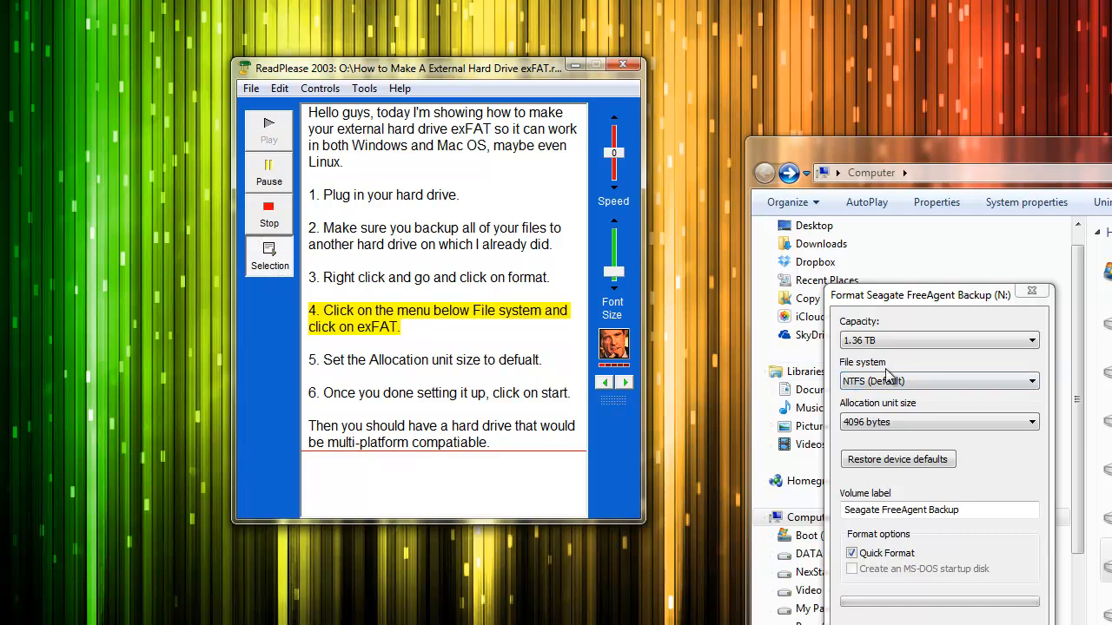
pyautogui.click(938, 381)
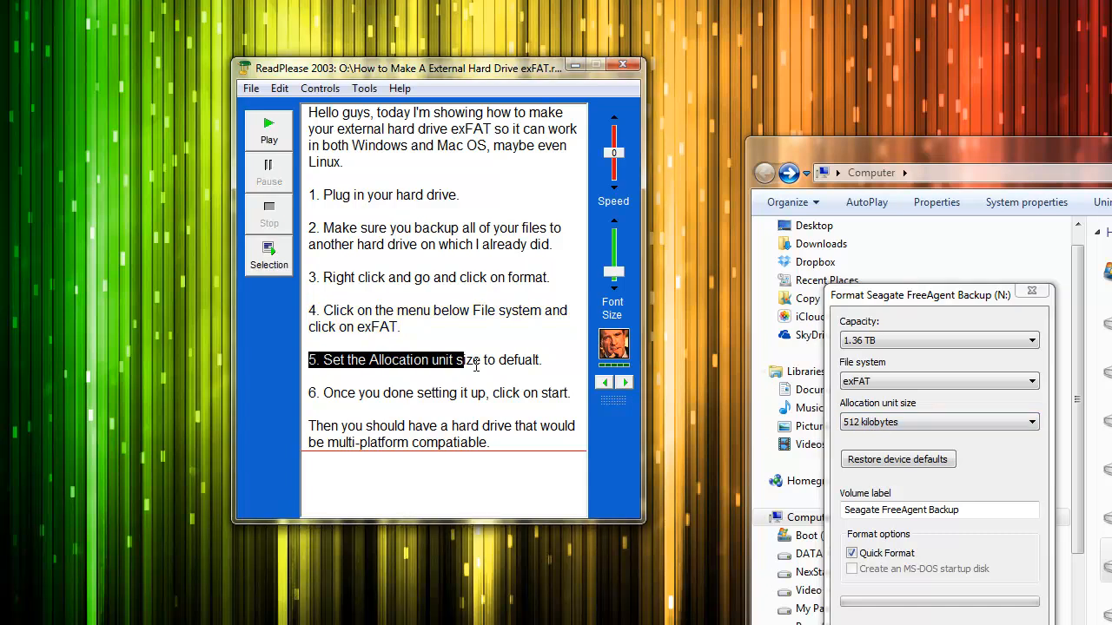
pyautogui.click(541, 360)
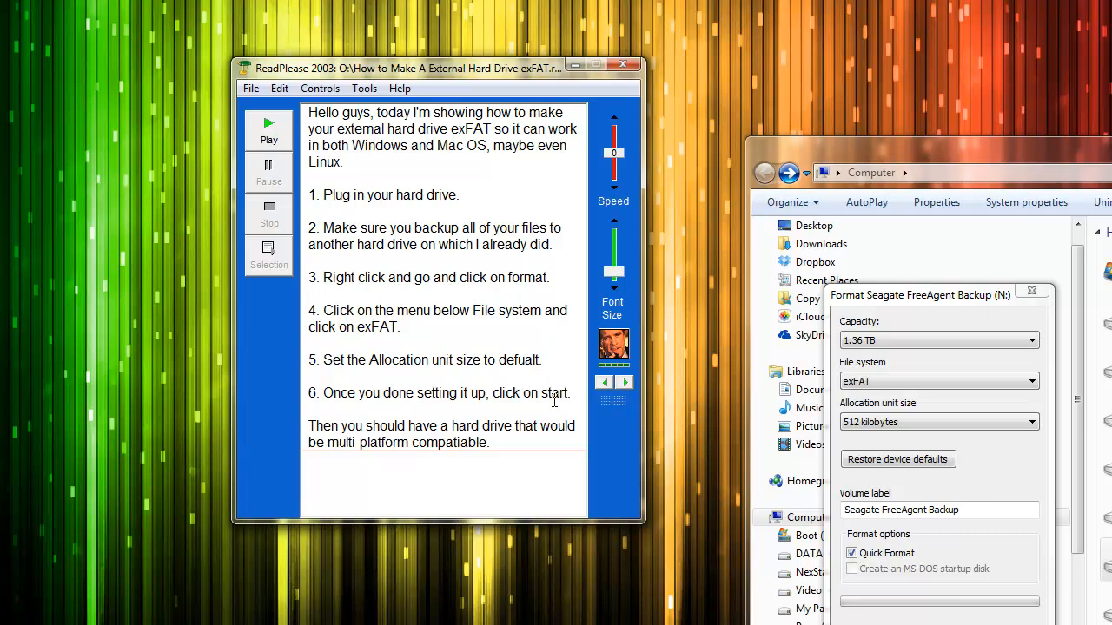
# - Append "but you don't need to do that." to the end of step 5
pyautogui.write('but yoiu')
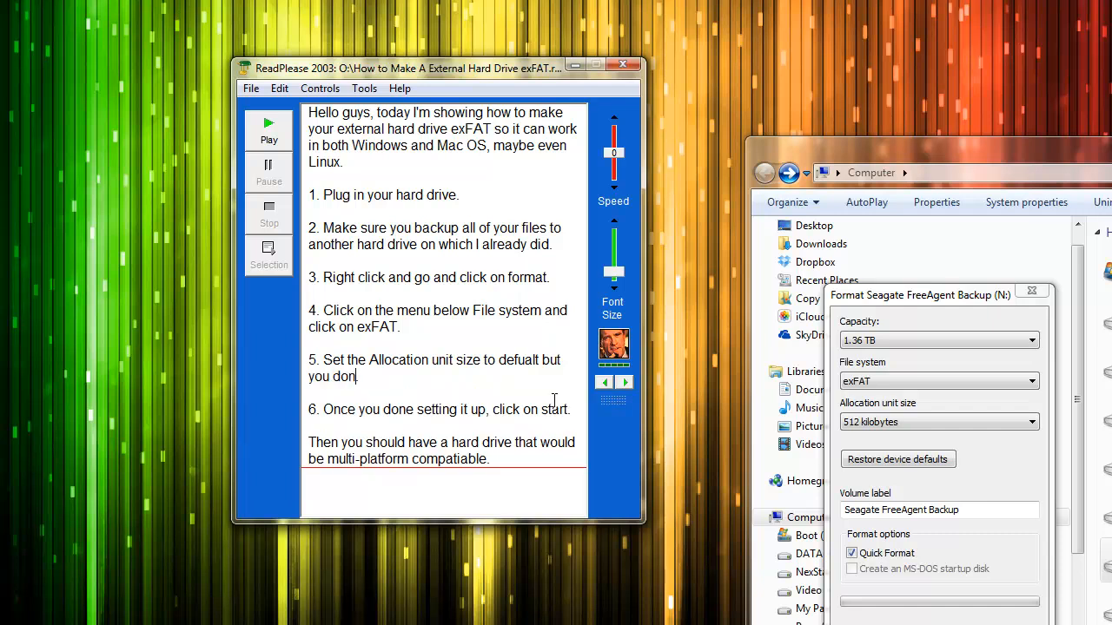
pyautogui.write("'t")
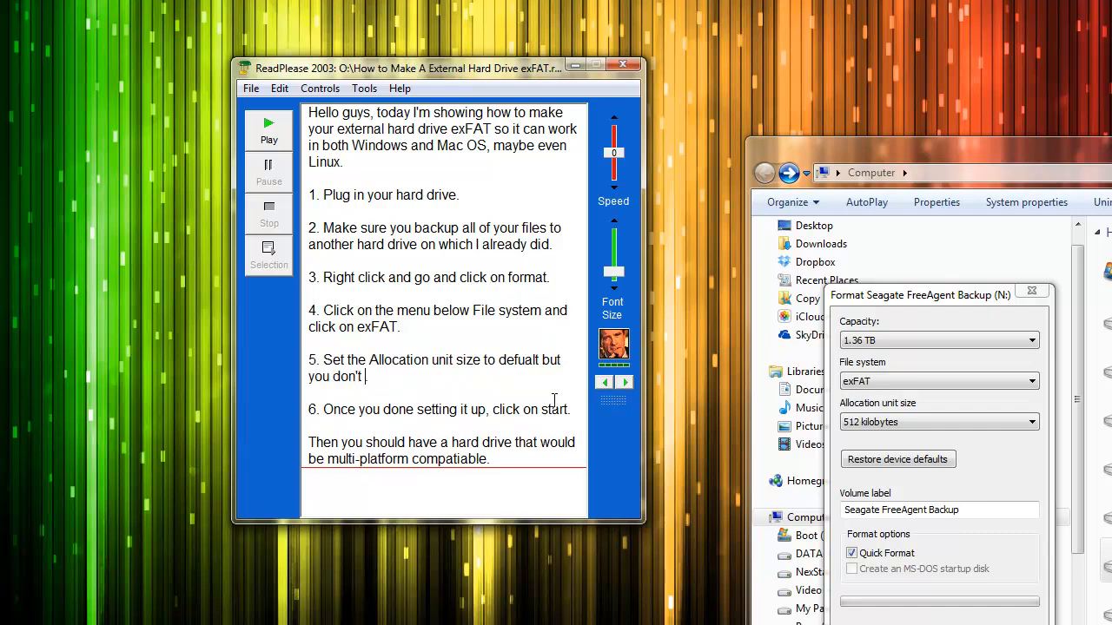
pyautogui.write('need to do t')
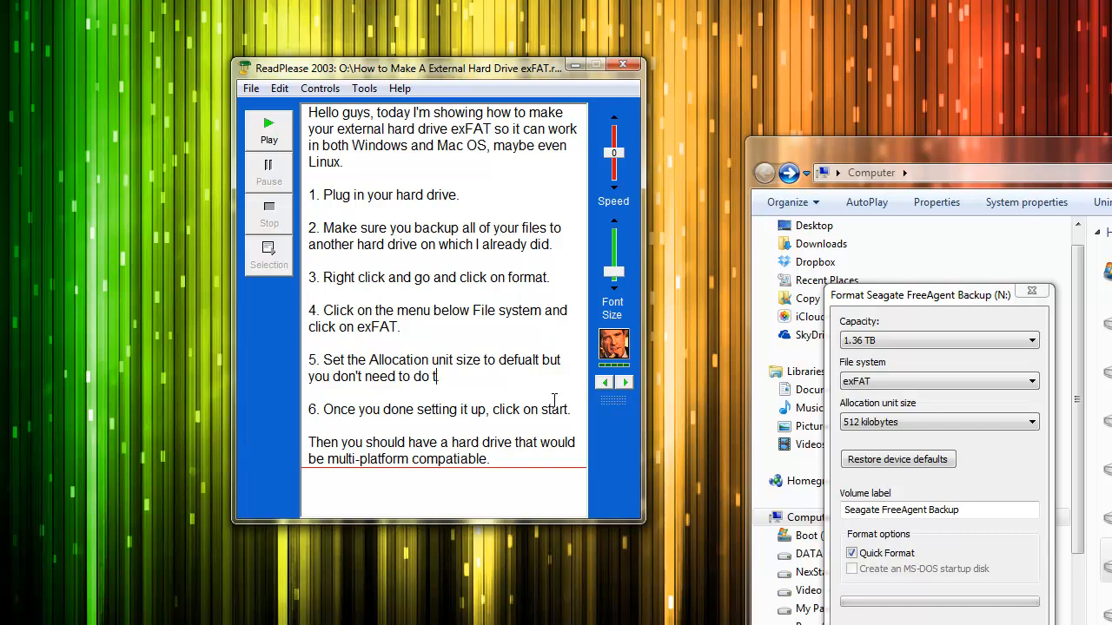
pyautogui.write('hat.')
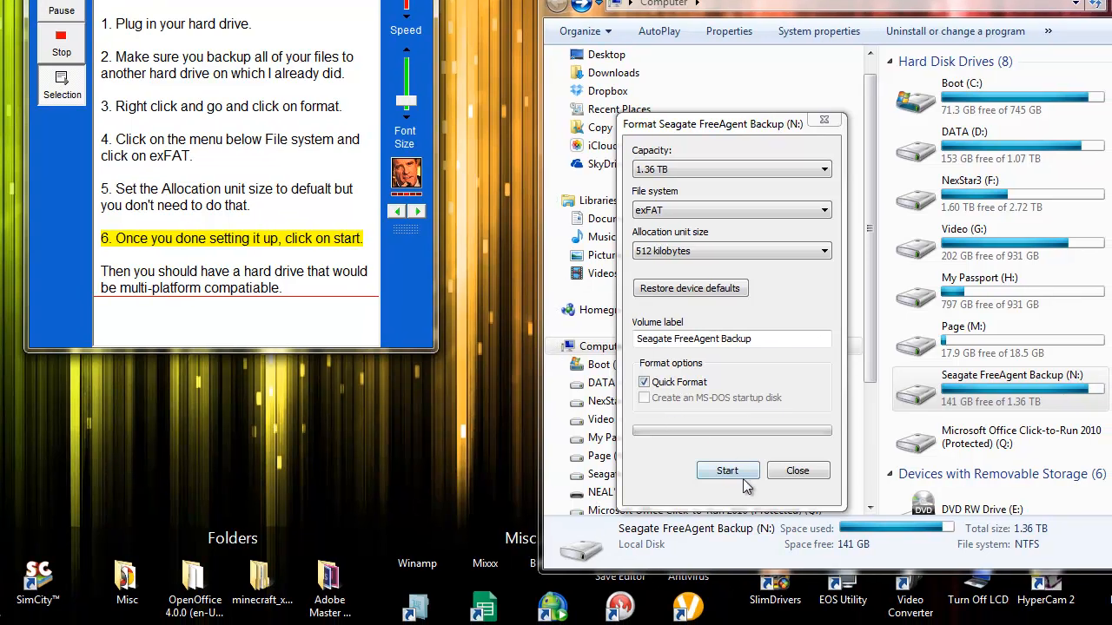
# - Start formatting N: as exFAT, confirm the data-erase warning, and dismiss Format Complete
pyautogui.click(728, 470)
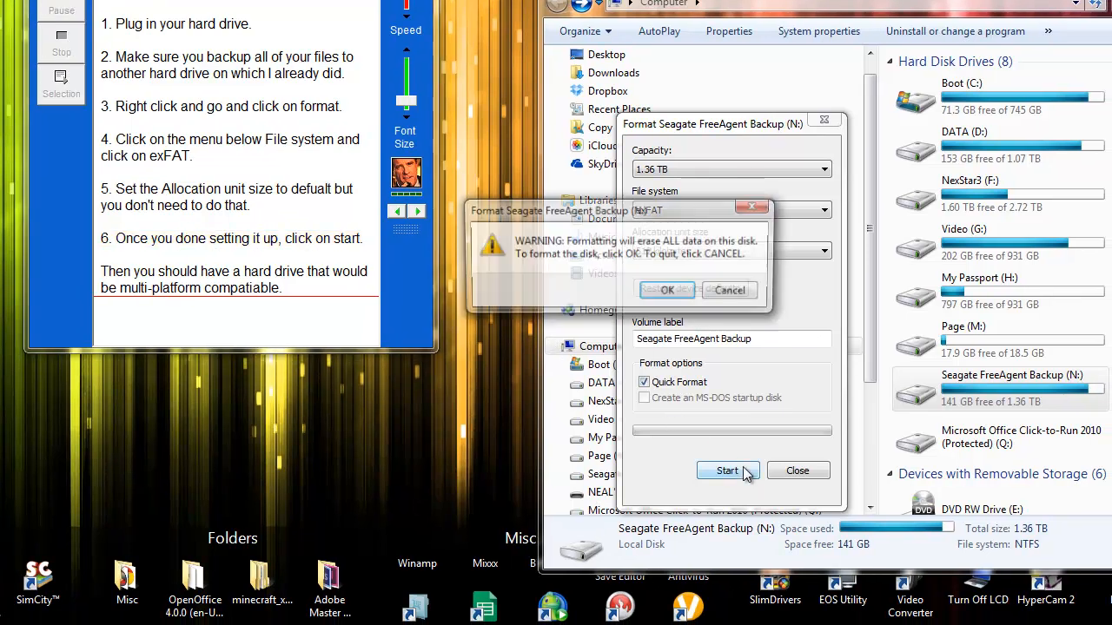
pyautogui.click(728, 470)
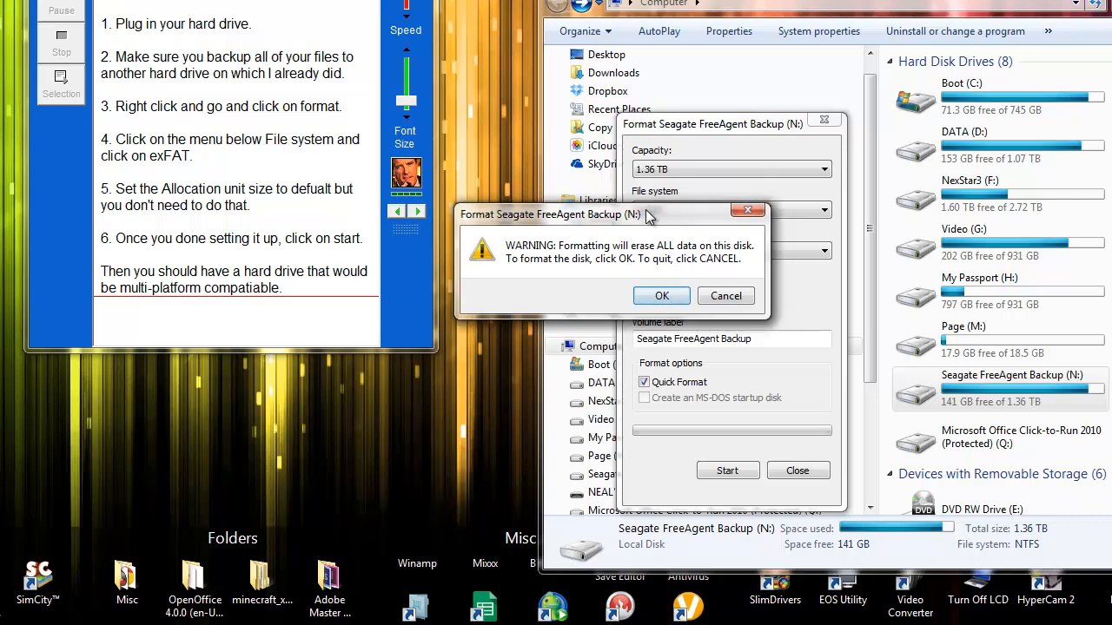
pyautogui.click(662, 295)
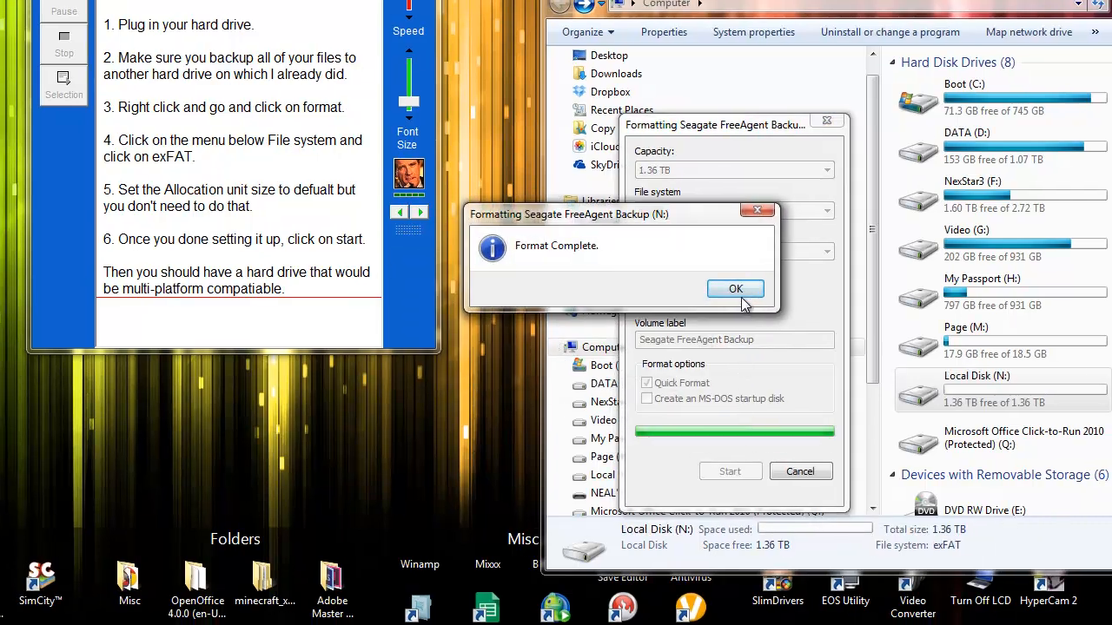
pyautogui.click(735, 288)
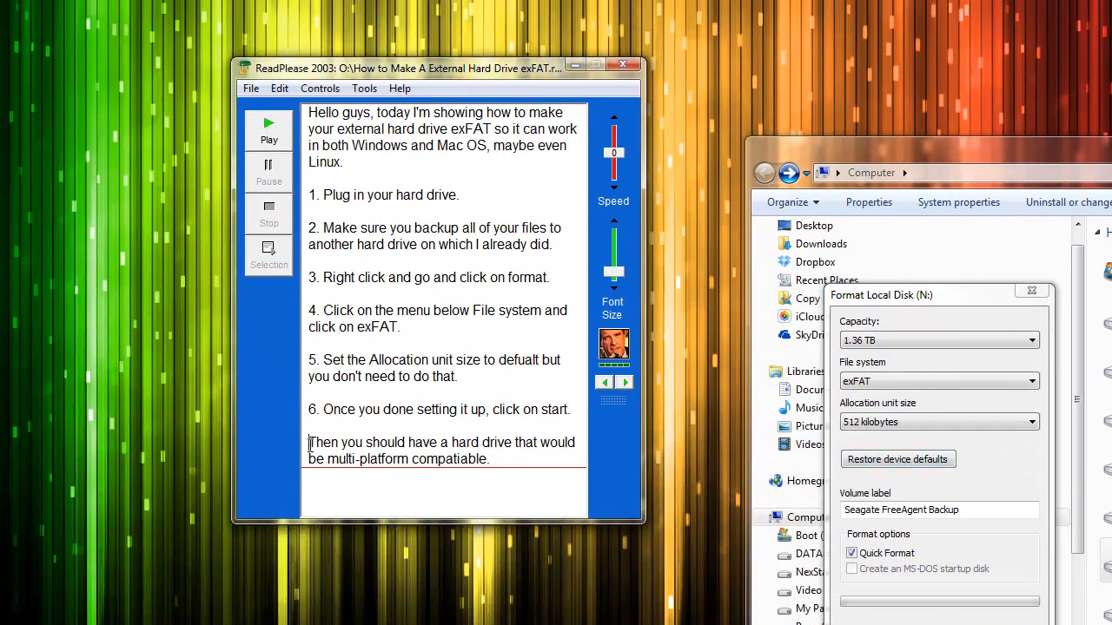
# - Have ReadPlease read aloud the closing sentence about a multi-platform compatible hard drive
pyautogui.click(268, 130)
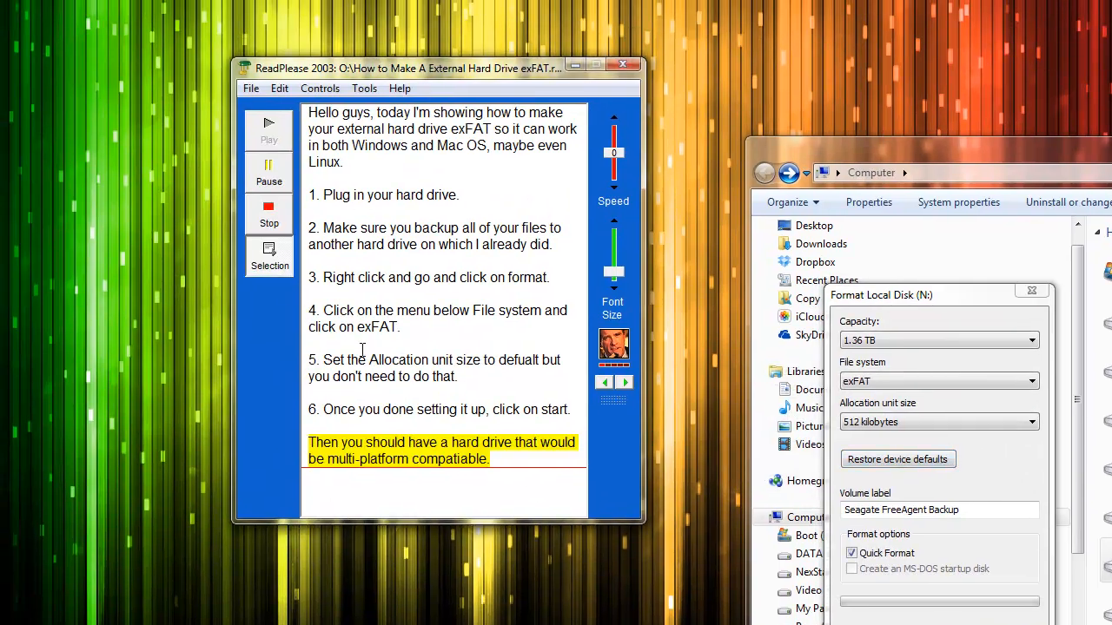
pyautogui.moveTo(450, 416)
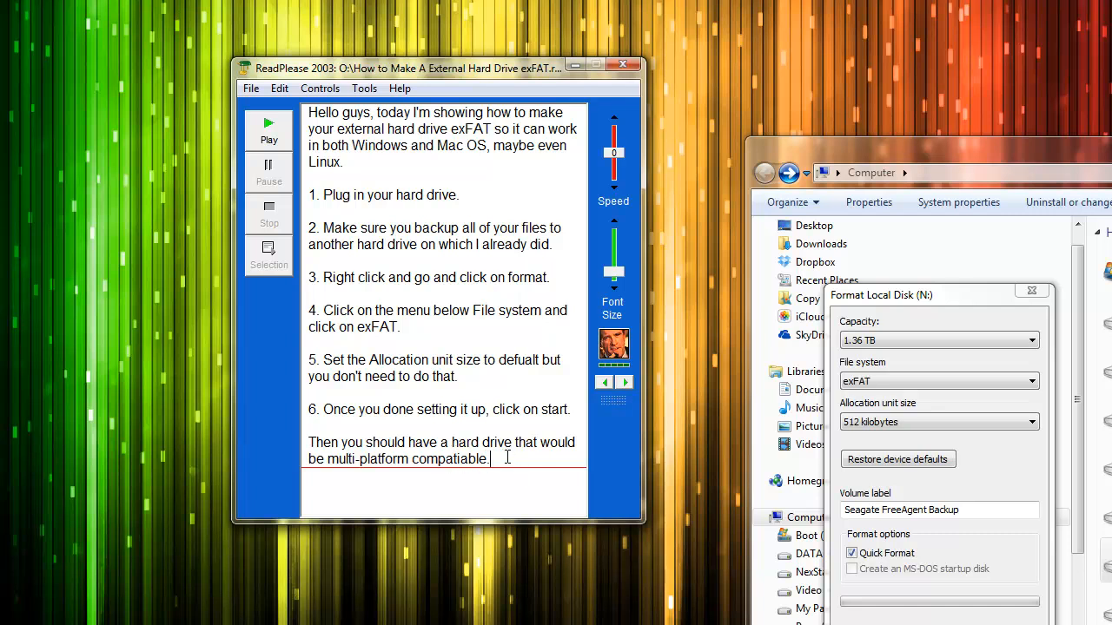
pyautogui.moveTo(612, 466)
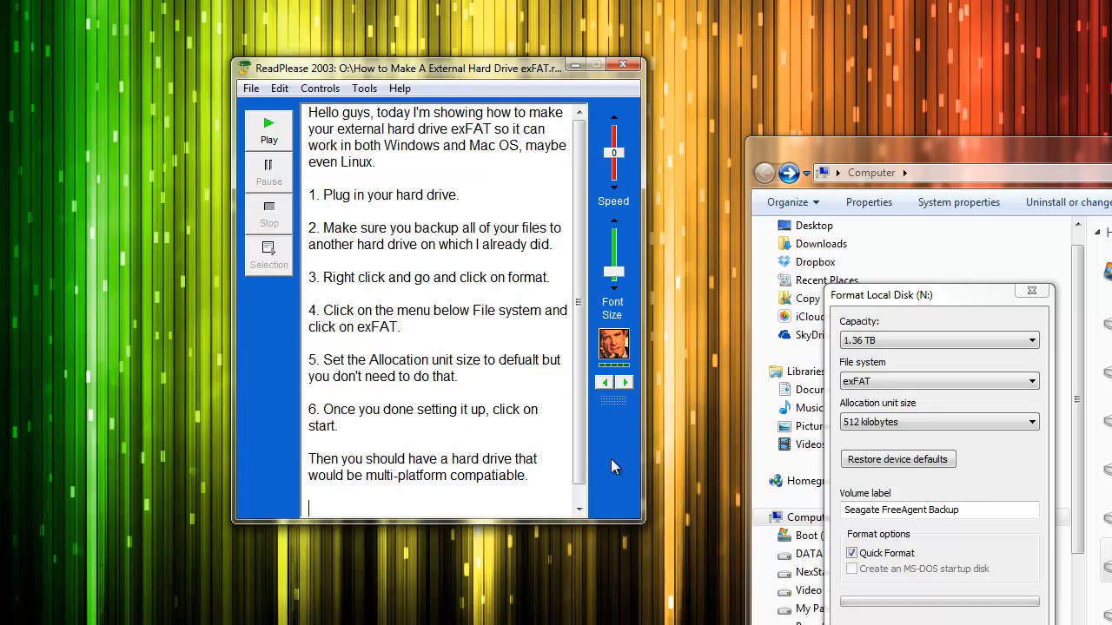
# - Type "By the way, thanks for watching!" and have ReadPlease read that line aloud
pyautogui.write('By the way,')
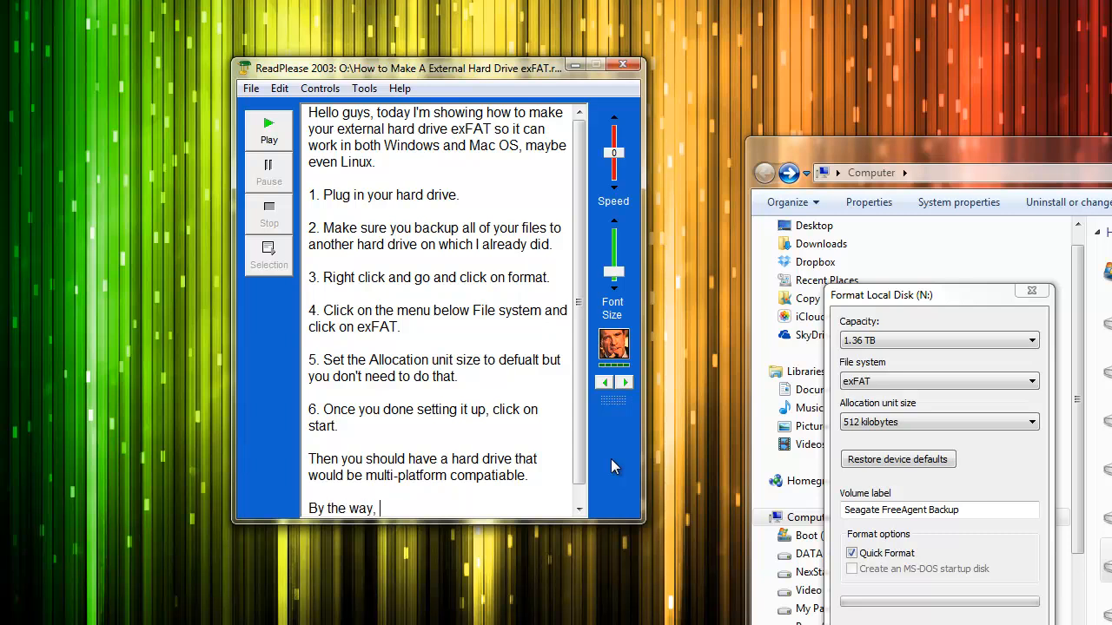
pyautogui.write('thaks')
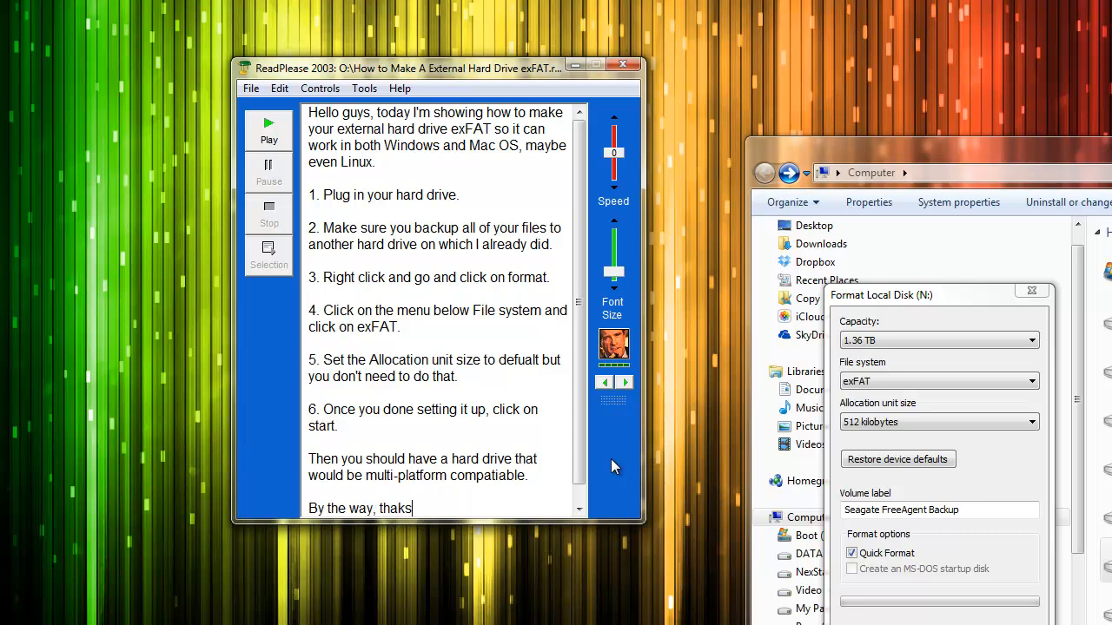
pyautogui.write('hanks')
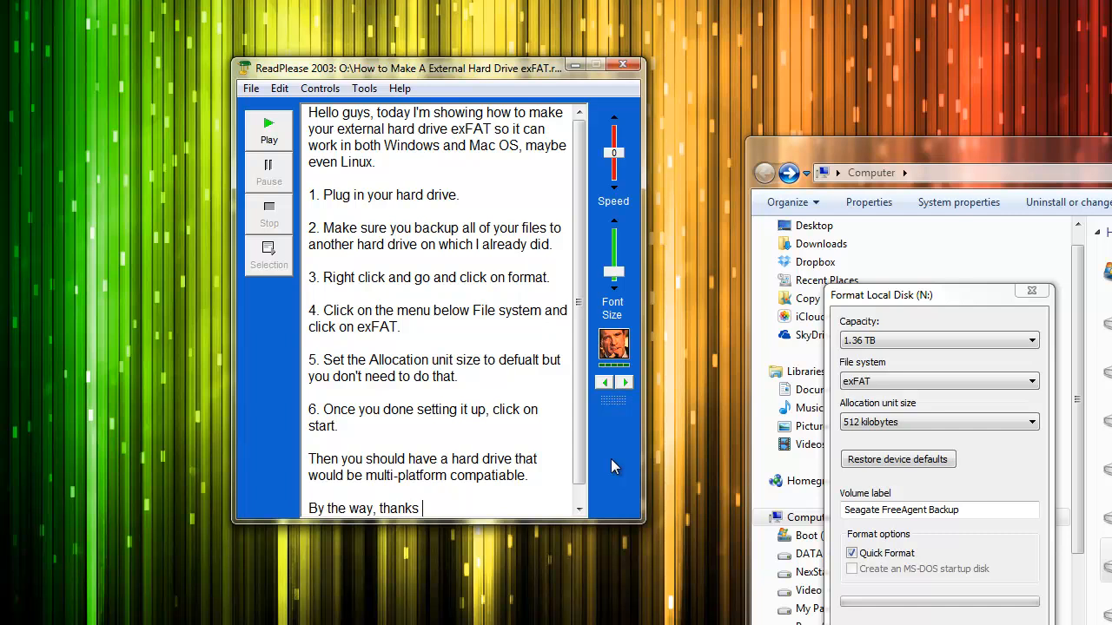
pyautogui.write('for watching!')
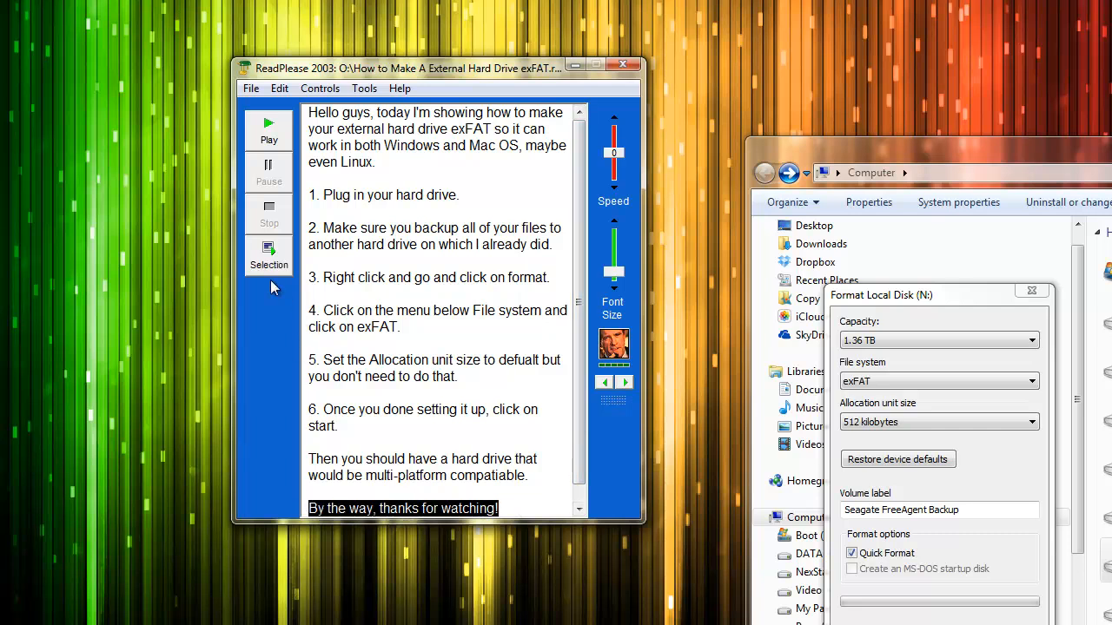
pyautogui.click(269, 128)
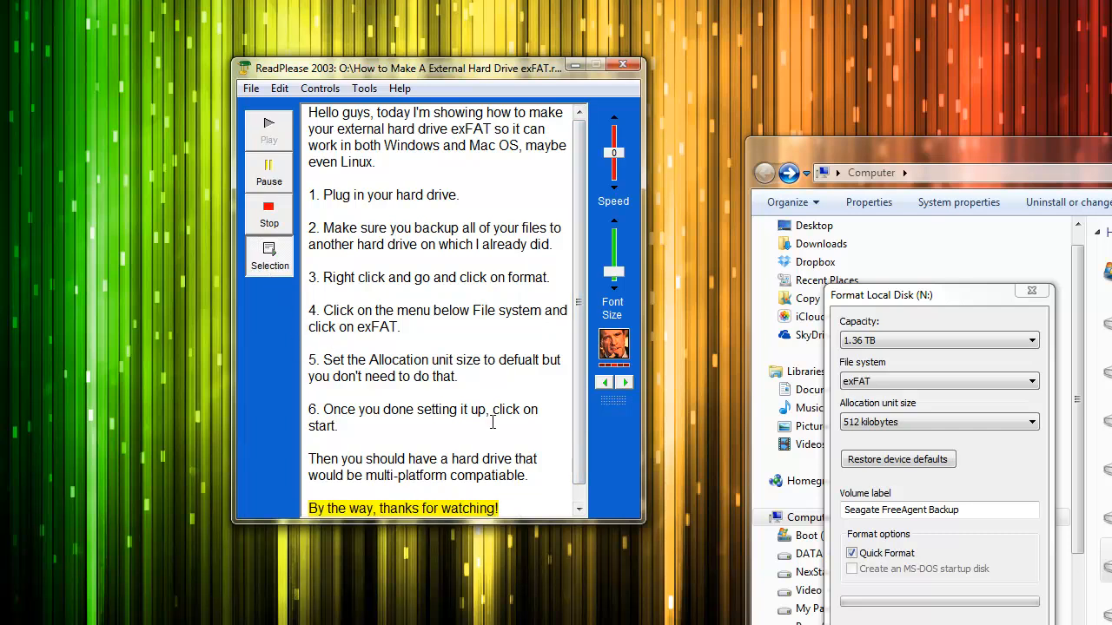